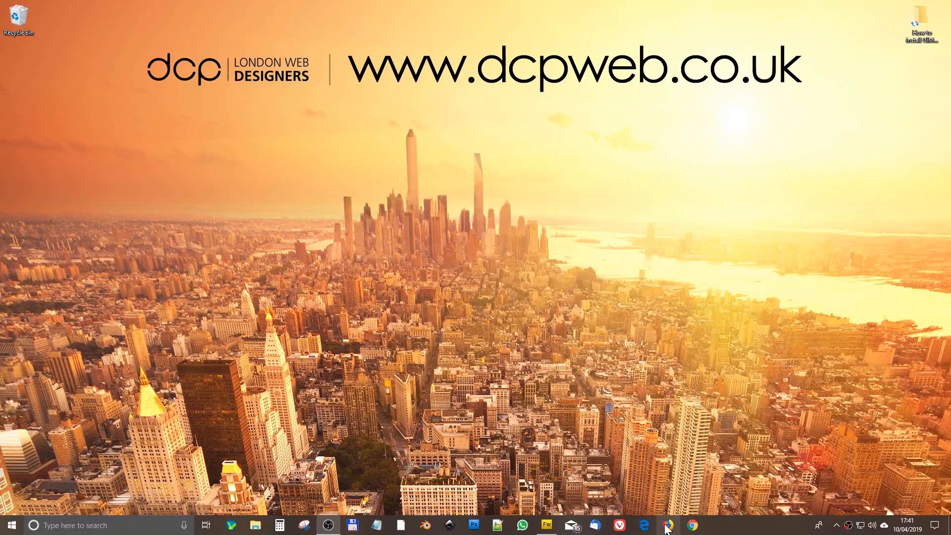
Step: Search Google for 'gimp' in a new Chrome window
{"action": "left_click", "coordinate": [670, 525]}
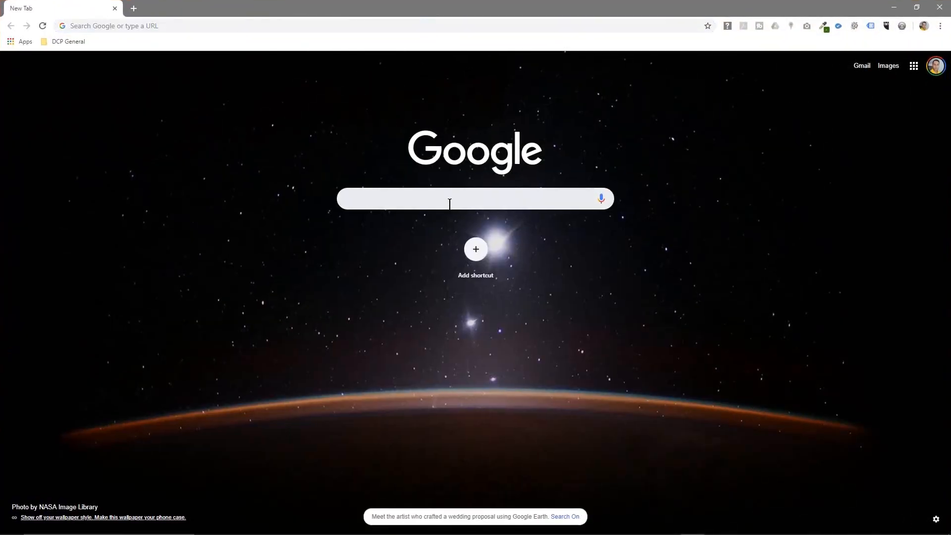
{"action": "type", "text": "gimp"}
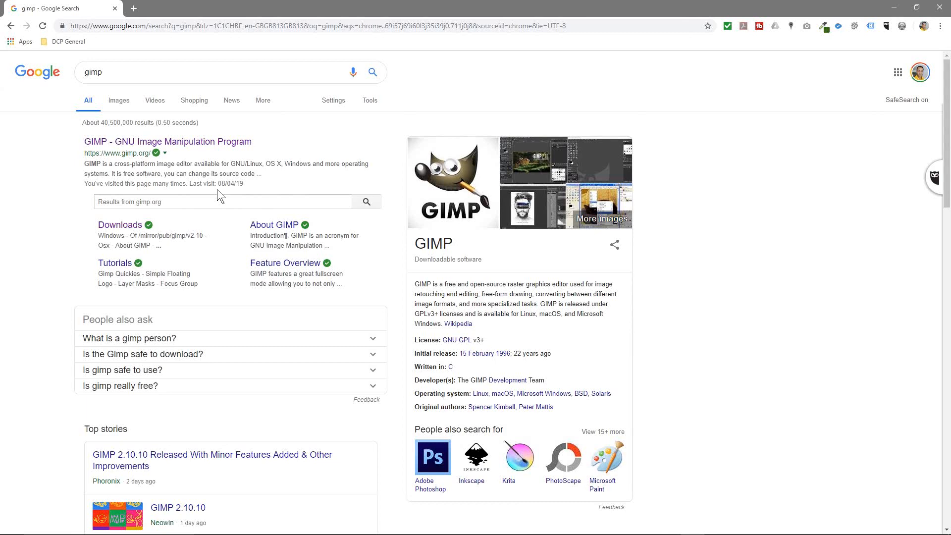
{"action": "mouse_move", "coordinate": [235, 157]}
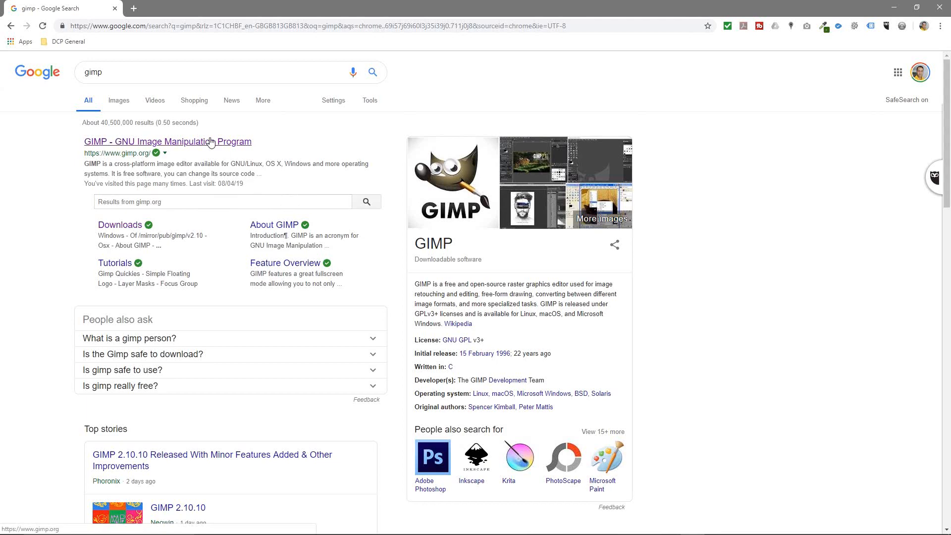
Step: Visit the official gimp.org site from the results and head to its Download 2.10.10 page
{"action": "left_click", "coordinate": [168, 142]}
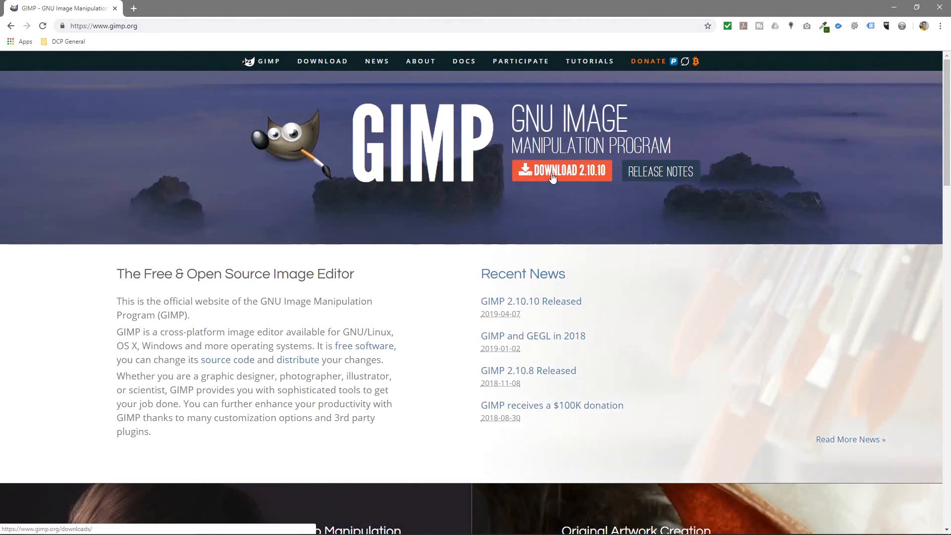
{"action": "mouse_move", "coordinate": [600, 170]}
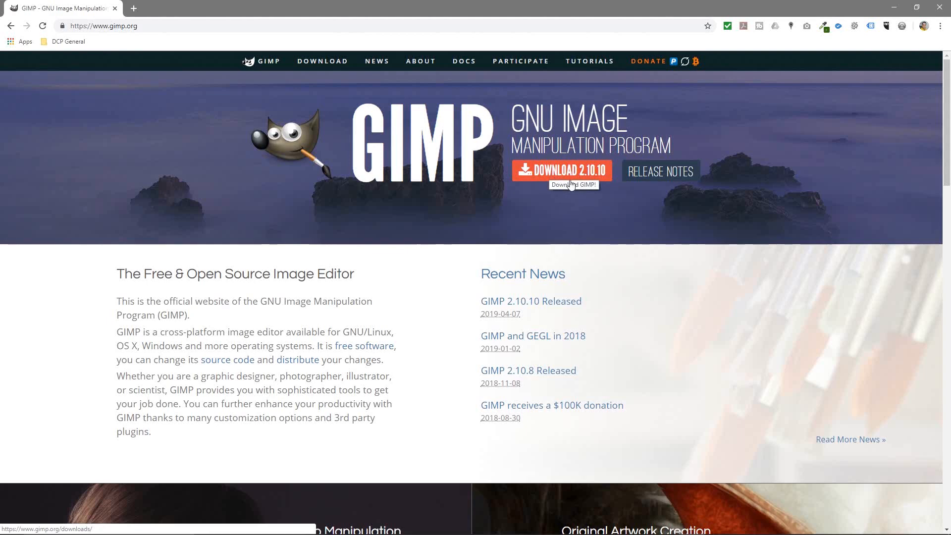
{"action": "mouse_move", "coordinate": [671, 176]}
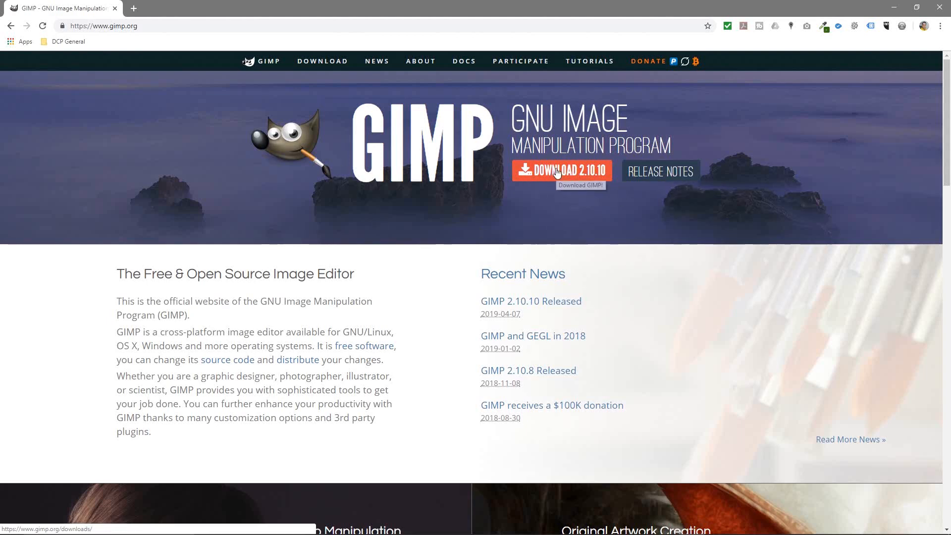
{"action": "left_click", "coordinate": [560, 170]}
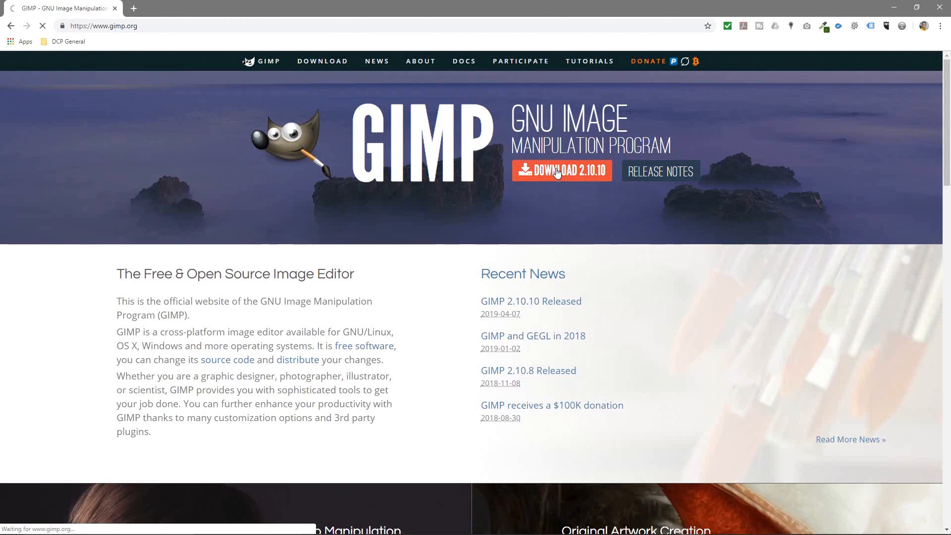
Step: On the Downloads page, review the detected OS and the GNU/Linux, OS X and Microsoft Windows sections
{"action": "left_click", "coordinate": [561, 170]}
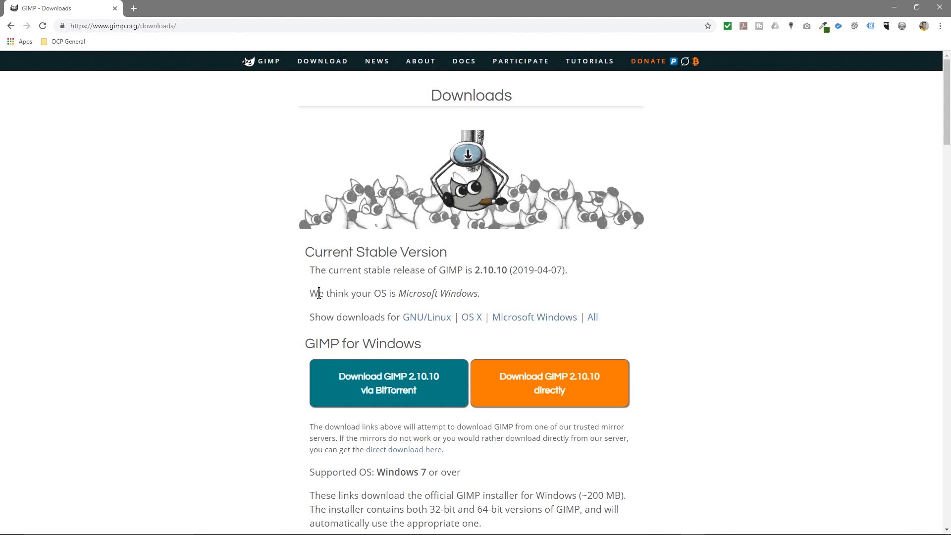
{"action": "left_click_drag", "start_coordinate": [309, 293], "coordinate": [414, 293]}
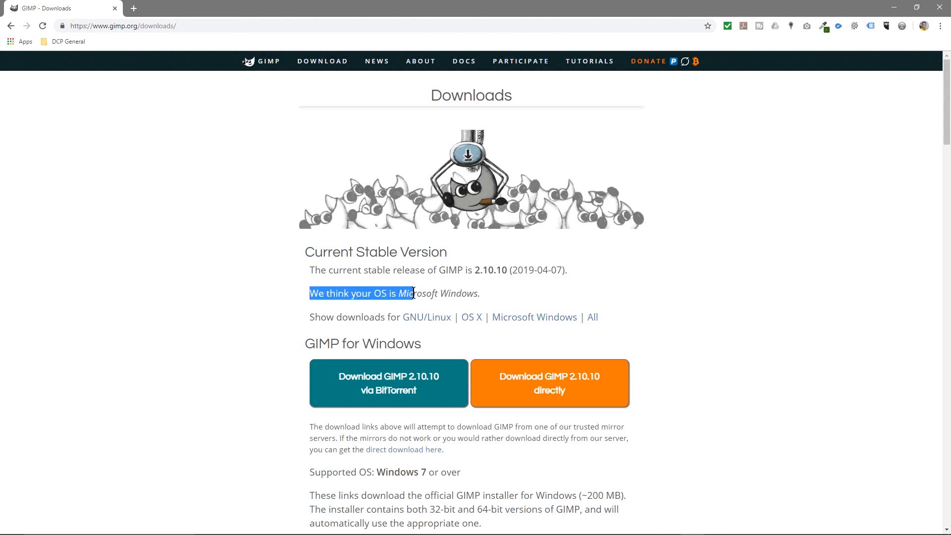
{"action": "left_click_drag", "start_coordinate": [410, 294], "coordinate": [480, 294]}
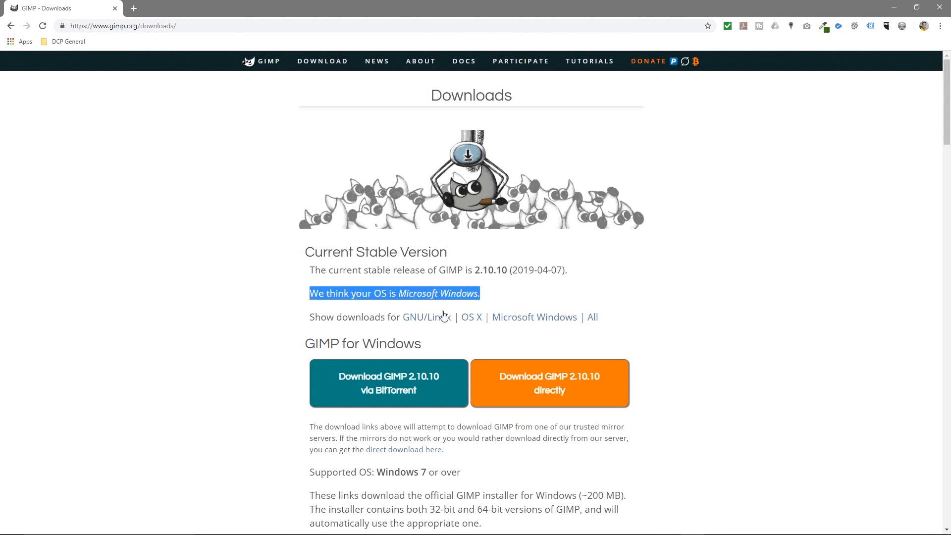
{"action": "mouse_move", "coordinate": [528, 333]}
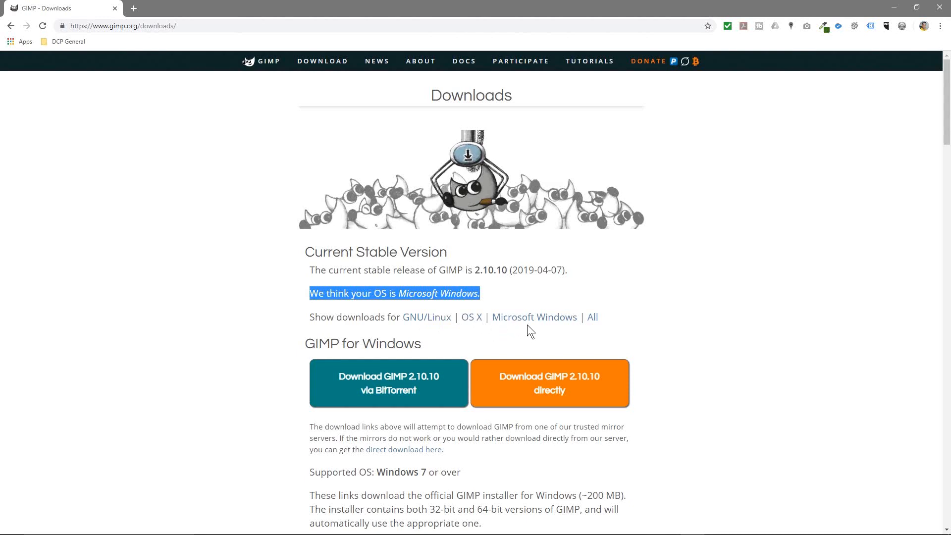
{"action": "mouse_move", "coordinate": [441, 327]}
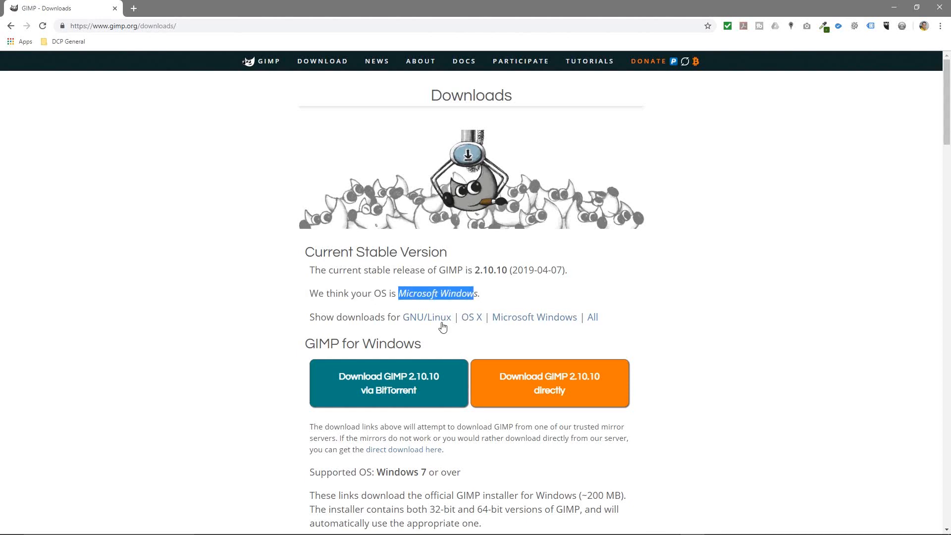
{"action": "left_click", "coordinate": [427, 317]}
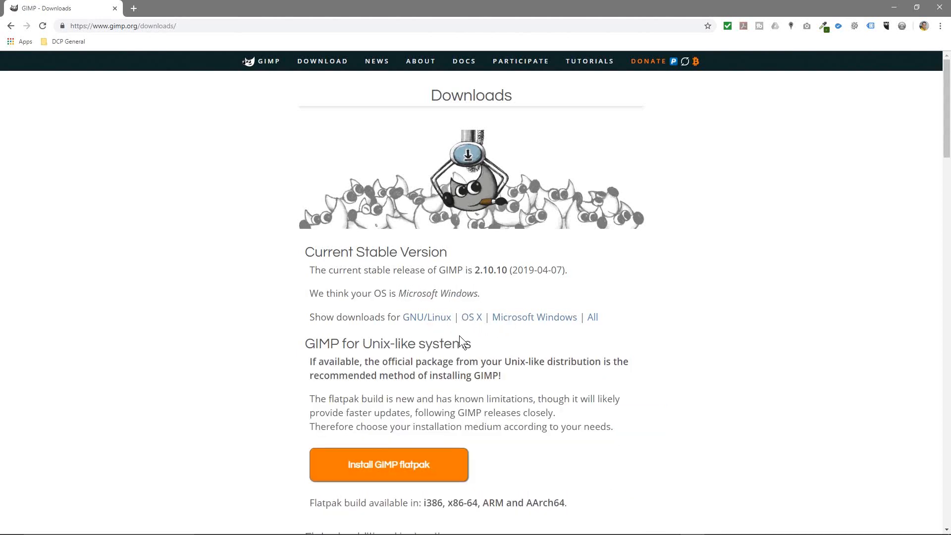
{"action": "left_click", "coordinate": [472, 317]}
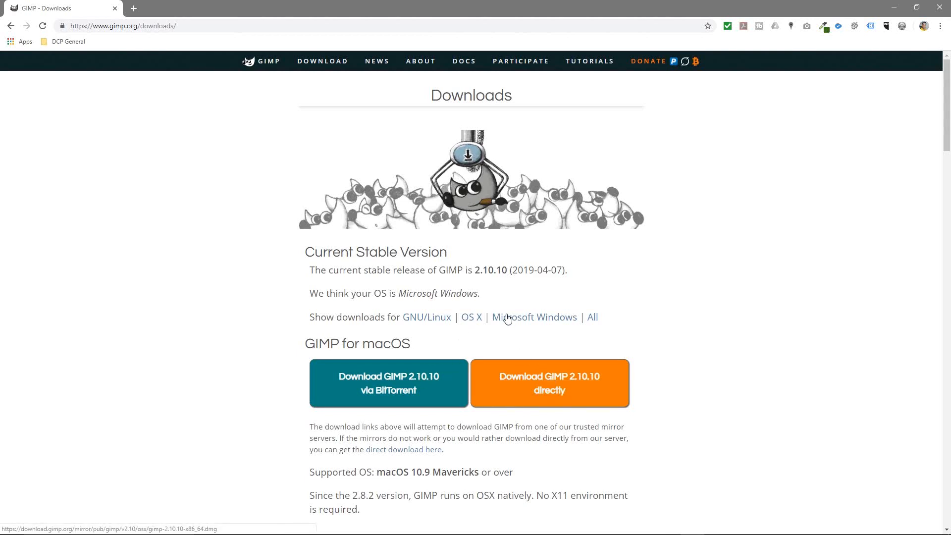
{"action": "left_click", "coordinate": [535, 317]}
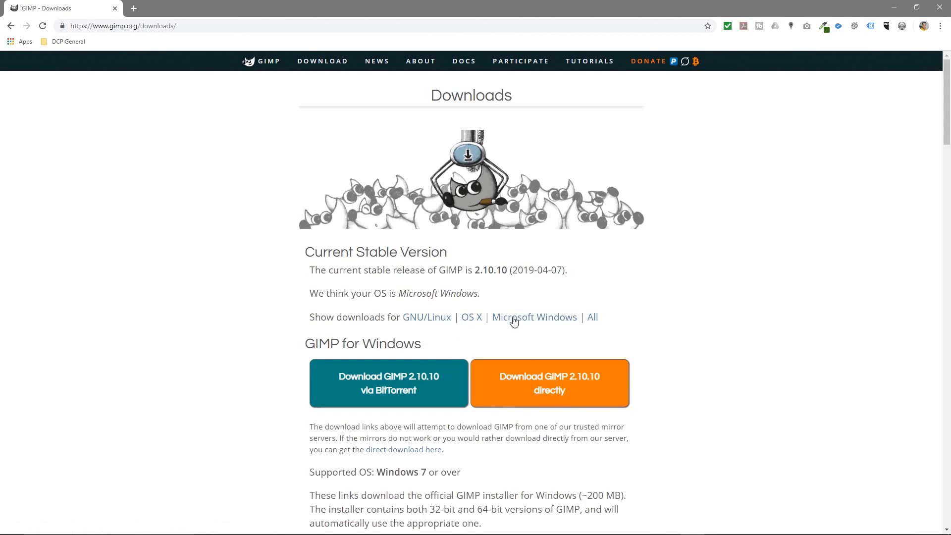
{"action": "mouse_move", "coordinate": [533, 380]}
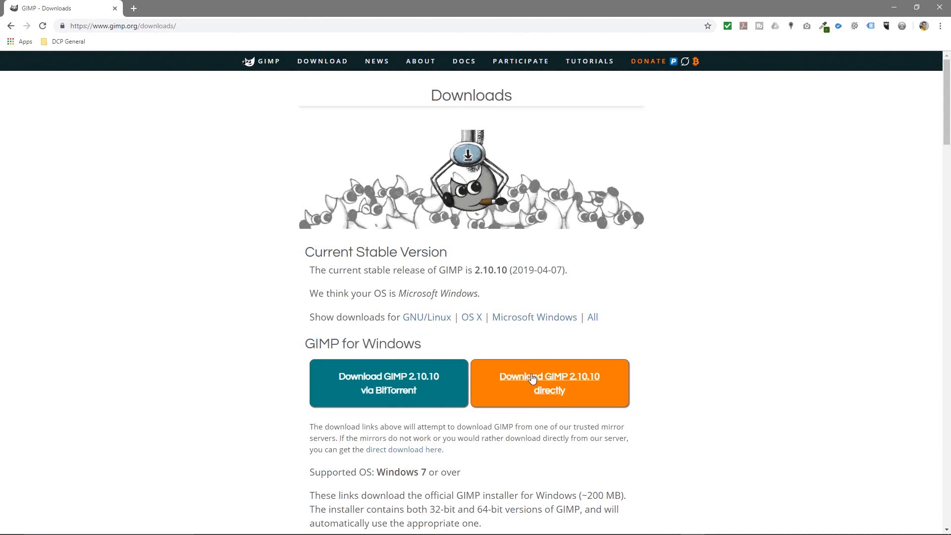
Step: Start the direct download of the GIMP 2.10.10 Windows installer (gimp-2.10.10-setup.exe)
{"action": "left_click", "coordinate": [549, 383]}
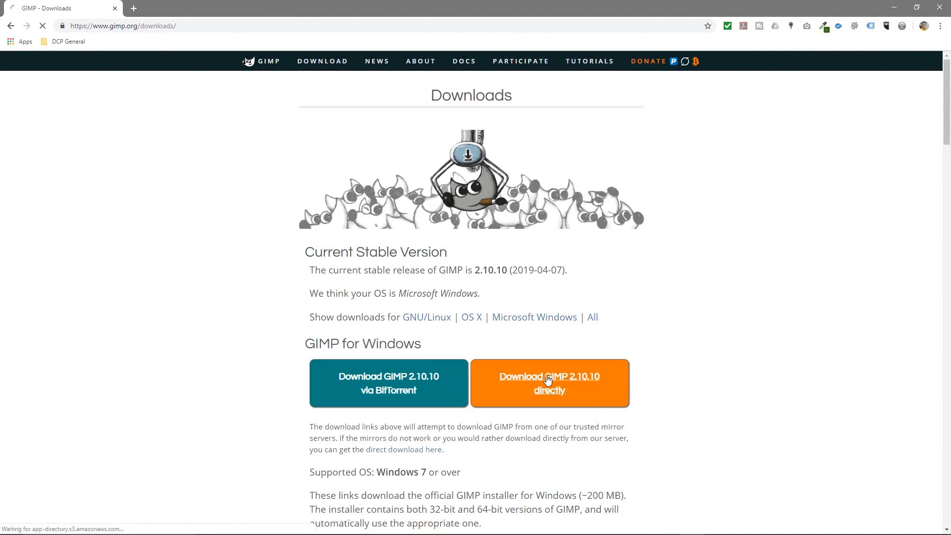
{"action": "left_click", "coordinate": [549, 380]}
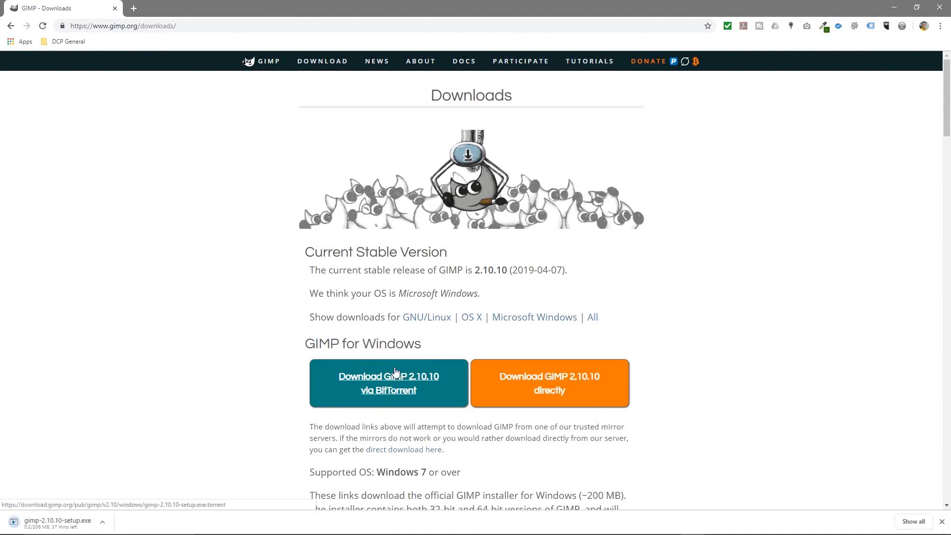
{"action": "mouse_move", "coordinate": [541, 127]}
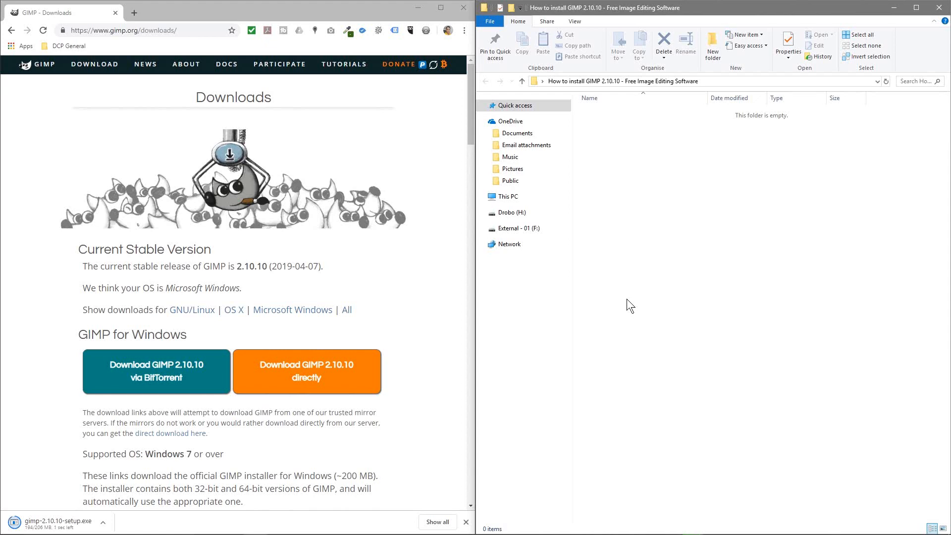
{"action": "mouse_move", "coordinate": [586, 317]}
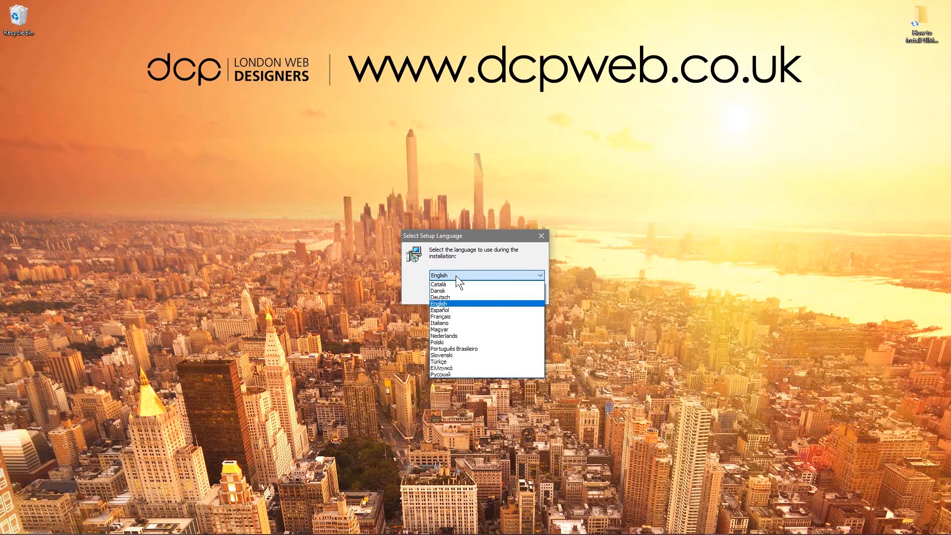
Step: Confirm English as the setup language so the installer begins extracting files
{"action": "left_click", "coordinate": [439, 303]}
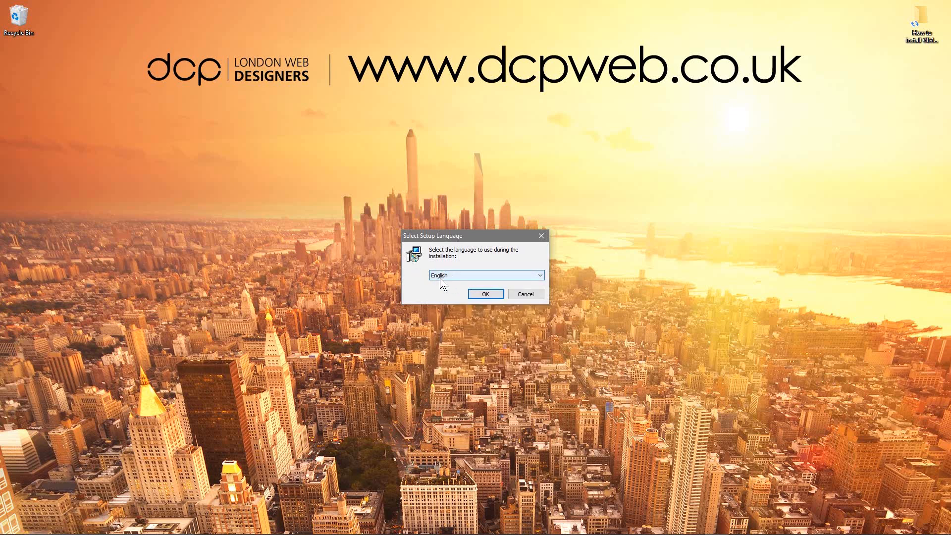
{"action": "left_click", "coordinate": [485, 293]}
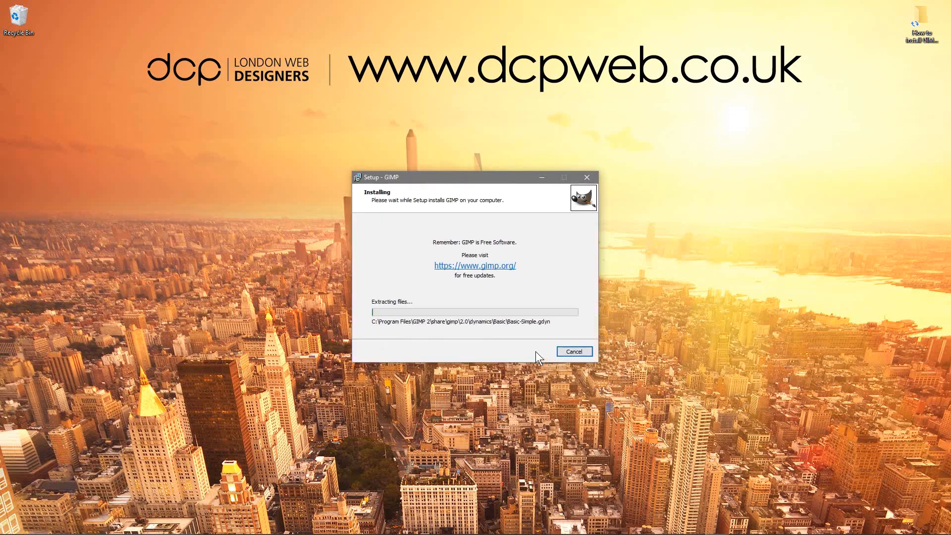
{"action": "mouse_move", "coordinate": [313, 319]}
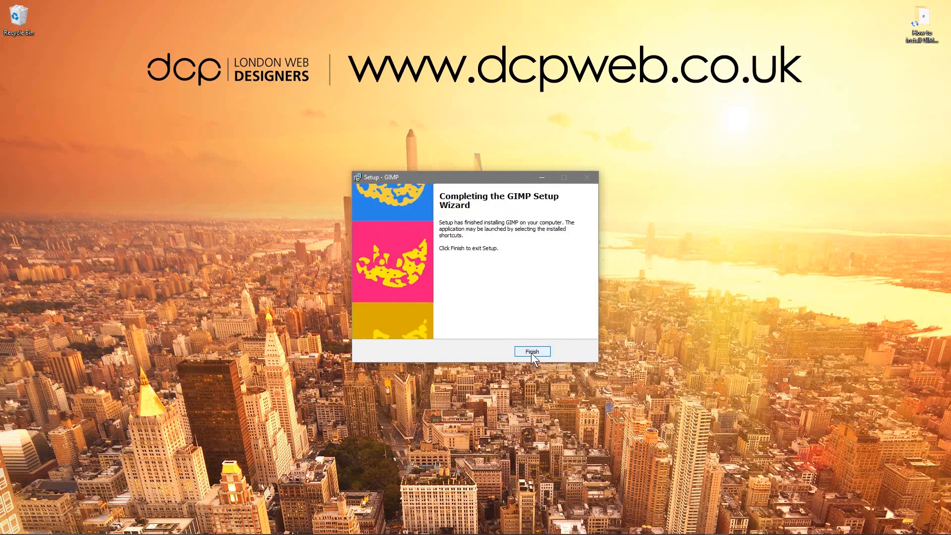
Step: Finish the setup wizard and scroll the Start menu app list down to GIMP 2.10.10 under G
{"action": "left_click", "coordinate": [532, 352]}
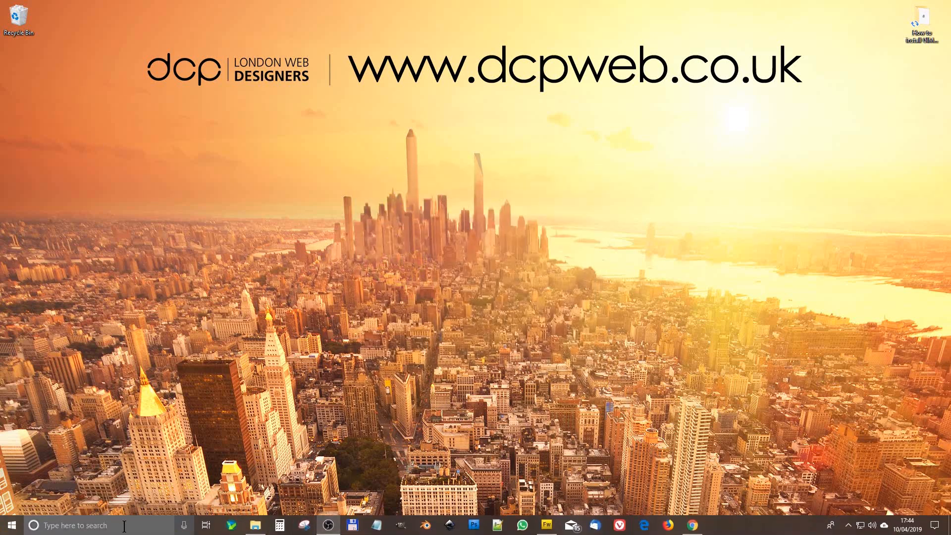
{"action": "left_click", "coordinate": [9, 526]}
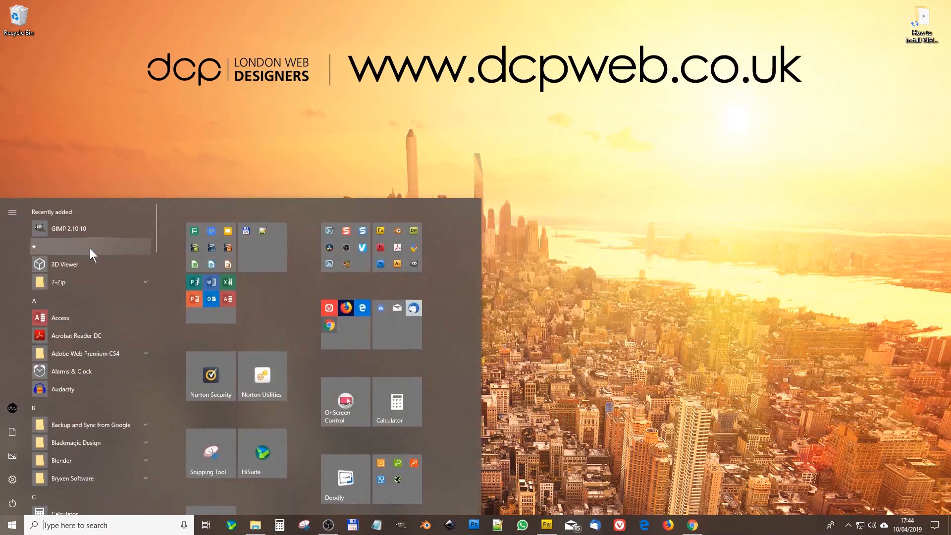
{"action": "mouse_move", "coordinate": [89, 278]}
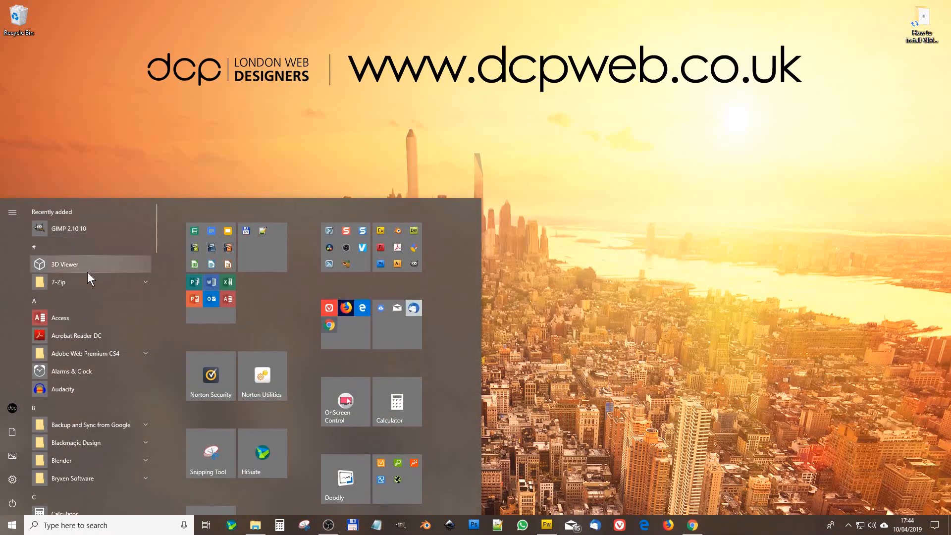
{"action": "scroll", "scroll_direction": "down", "scroll_amount": 3}
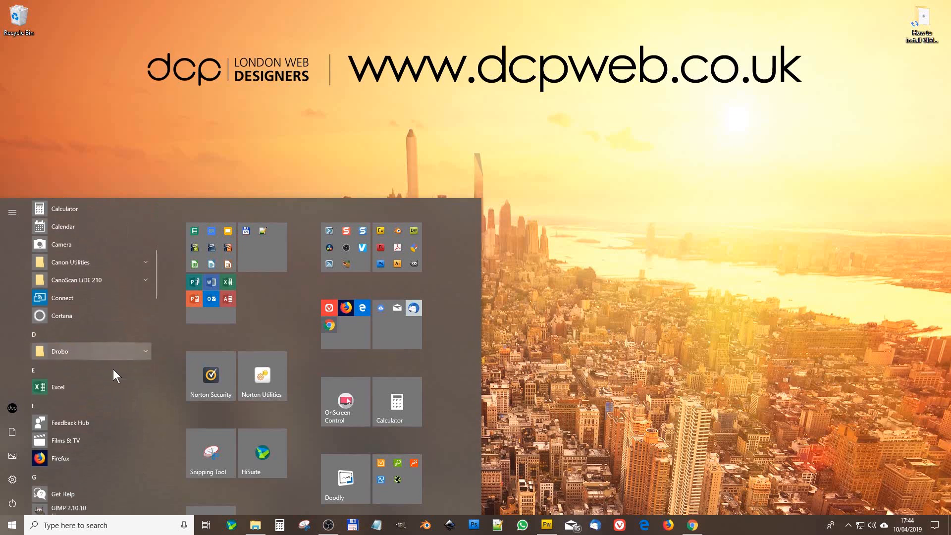
{"action": "scroll", "scroll_direction": "down", "scroll_amount": 3}
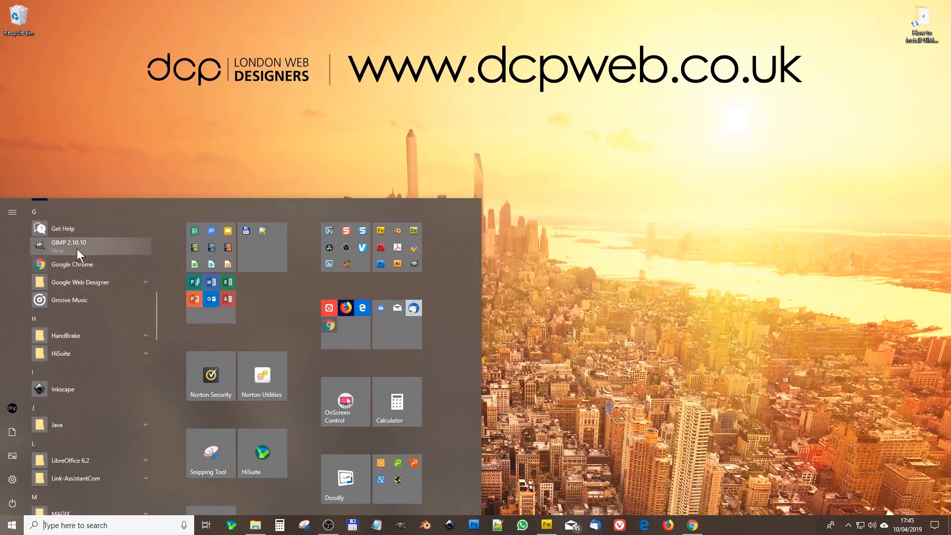
{"action": "mouse_move", "coordinate": [405, 529]}
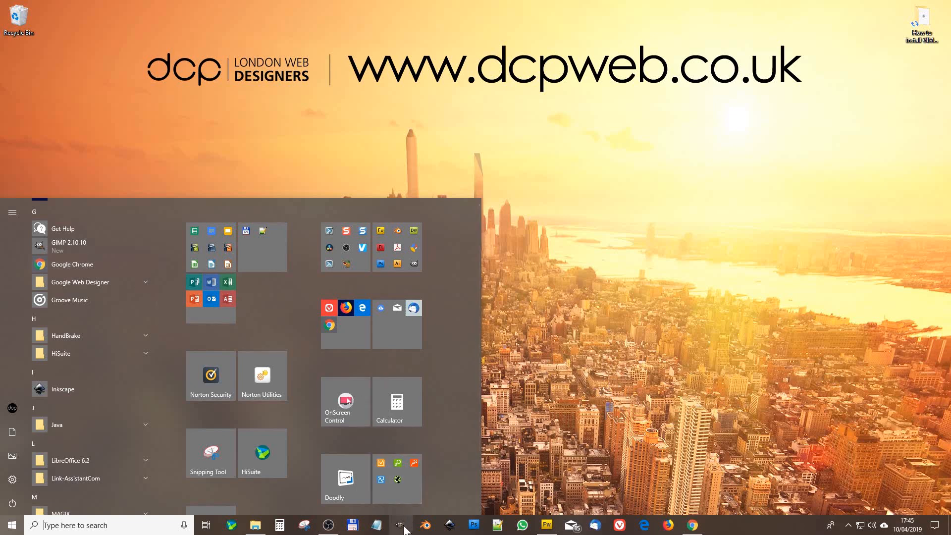
{"action": "mouse_move", "coordinate": [405, 525]}
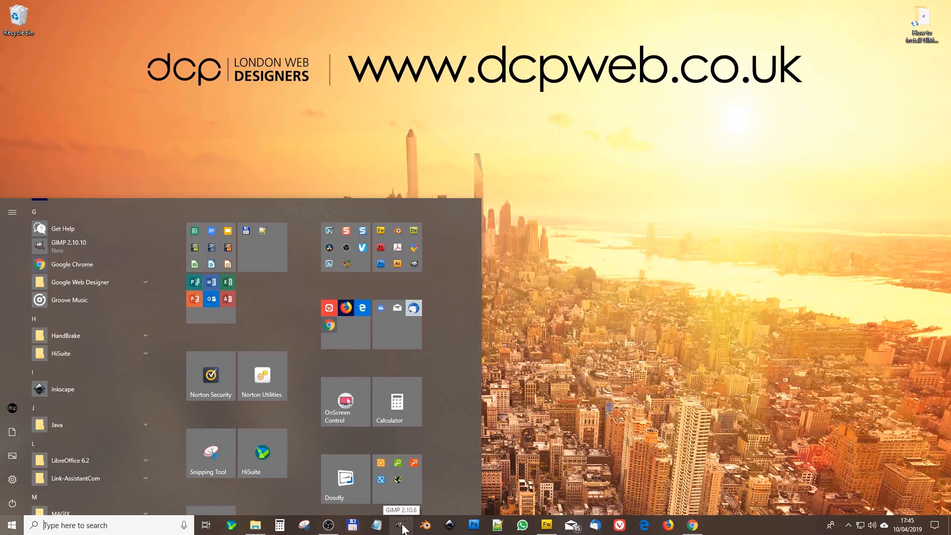
Step: Pin GIMP 2.10.10 to the taskbar from its Start menu context menu
{"action": "right_click", "coordinate": [403, 525]}
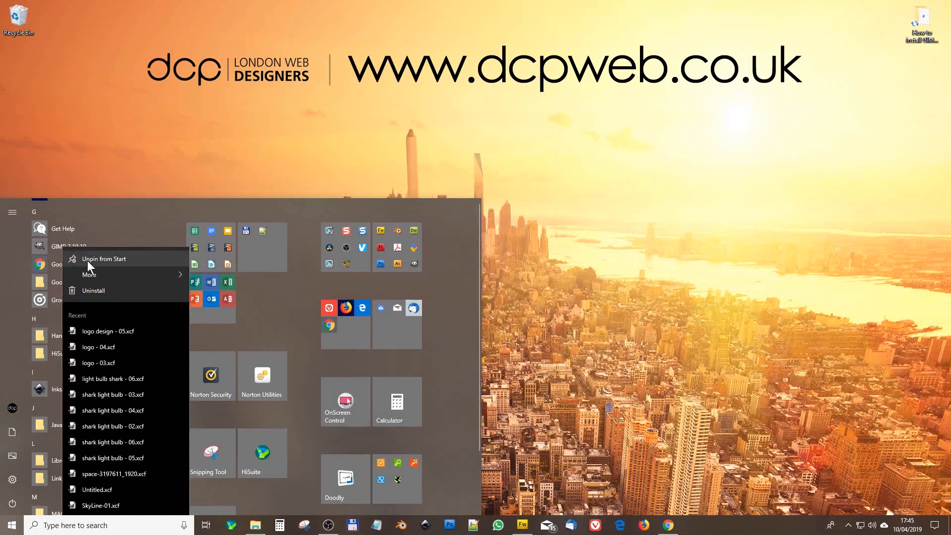
{"action": "mouse_move", "coordinate": [89, 274]}
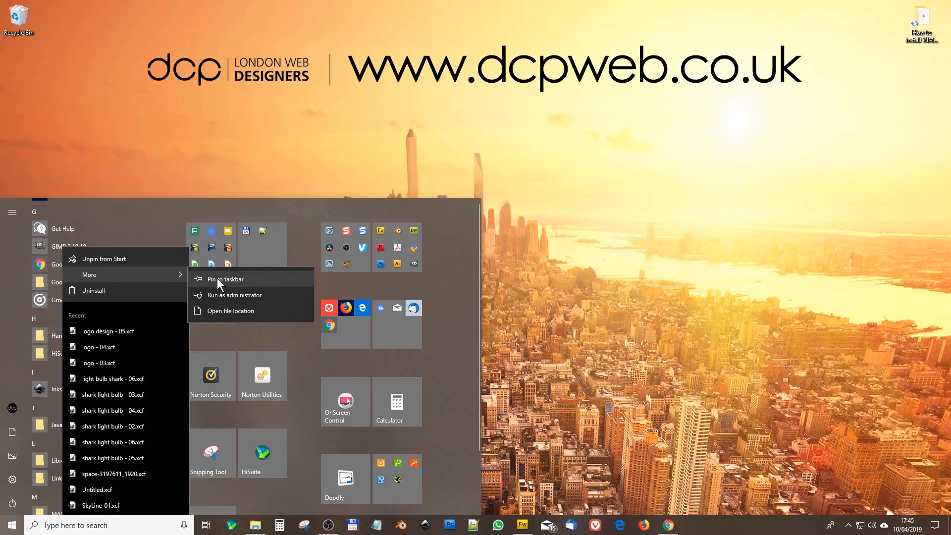
{"action": "left_click", "coordinate": [225, 279]}
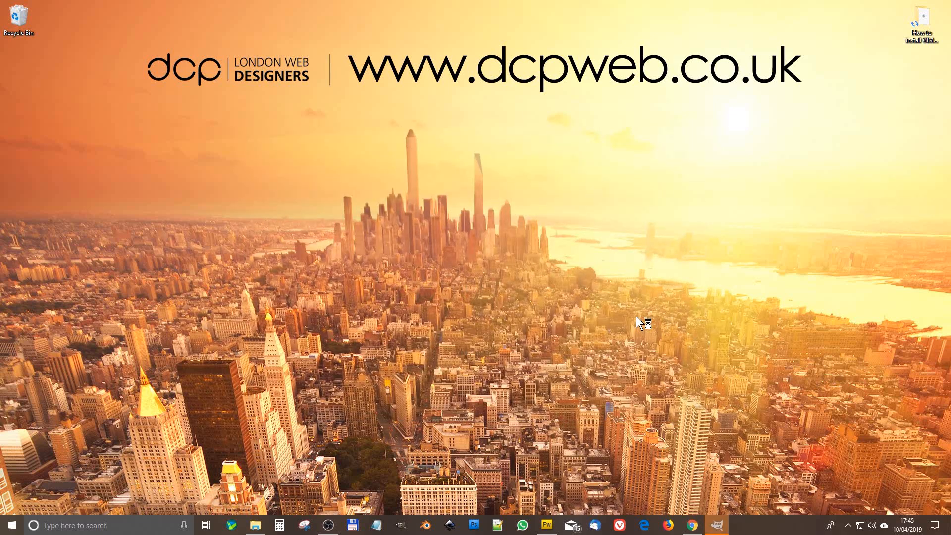
Step: Launch GIMP 2.10.10 from its pinned taskbar icon to an empty workspace
{"action": "left_click", "coordinate": [496, 525]}
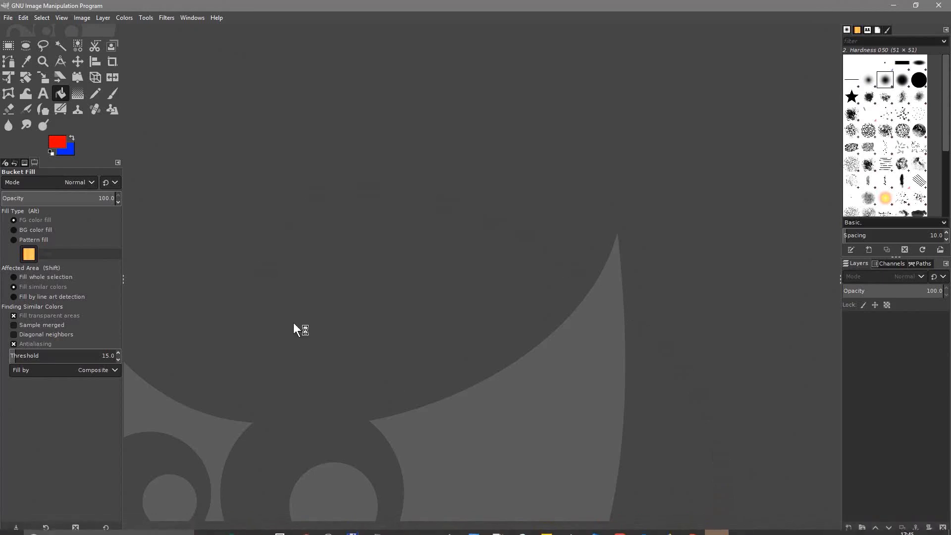
{"action": "mouse_move", "coordinate": [777, 176]}
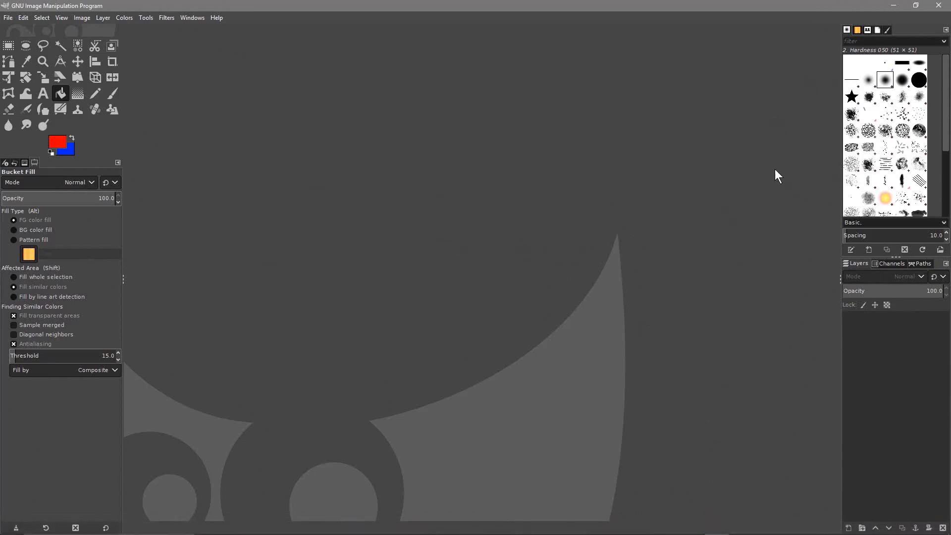
{"action": "mouse_move", "coordinate": [37, 119]}
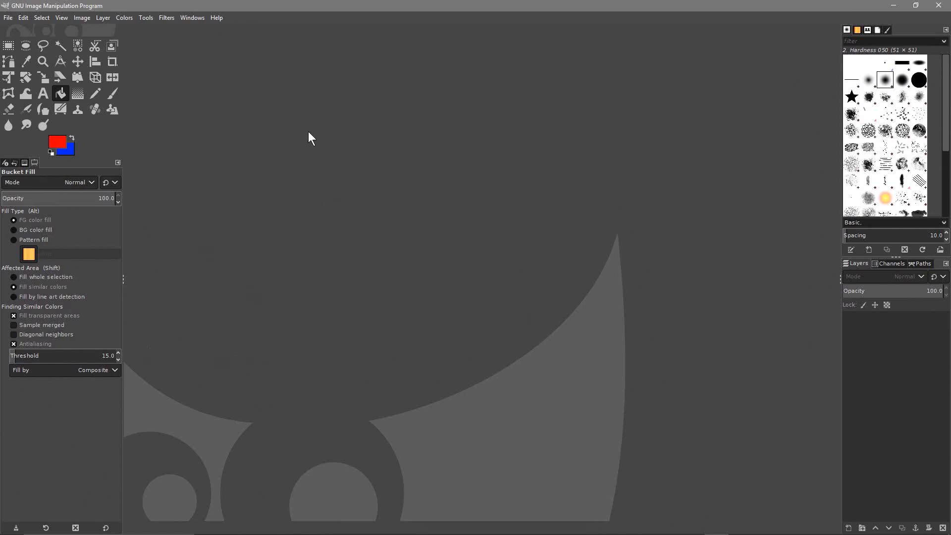
{"action": "mouse_move", "coordinate": [429, 247]}
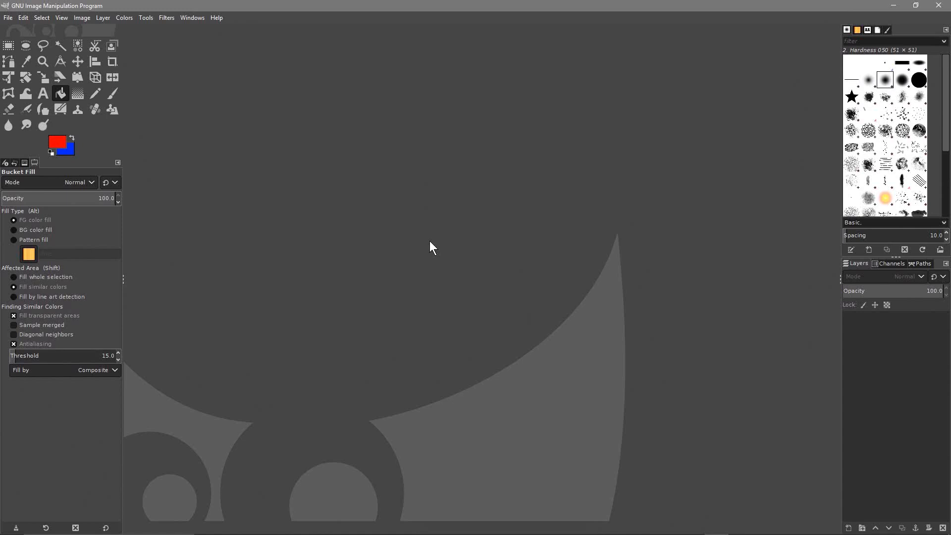
{"action": "mouse_move", "coordinate": [468, 245]}
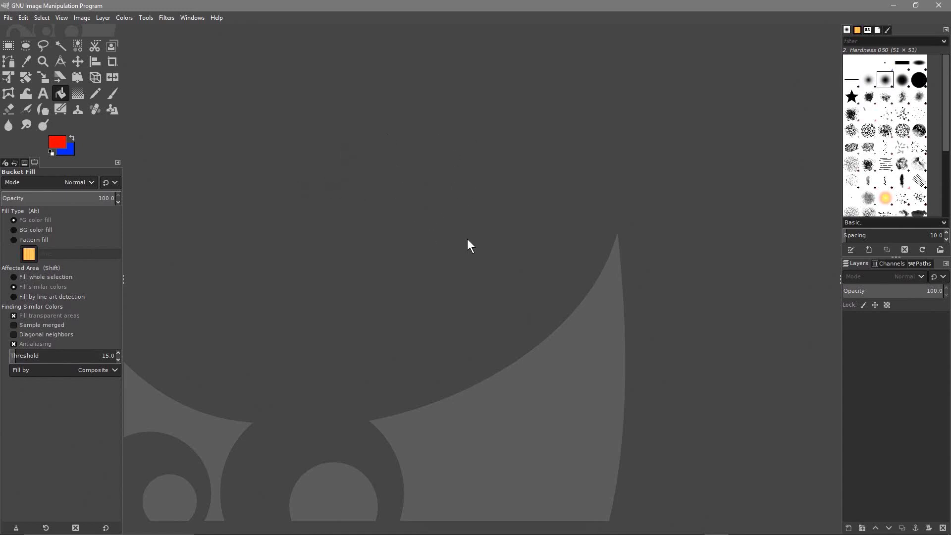
{"action": "mouse_move", "coordinate": [499, 150]}
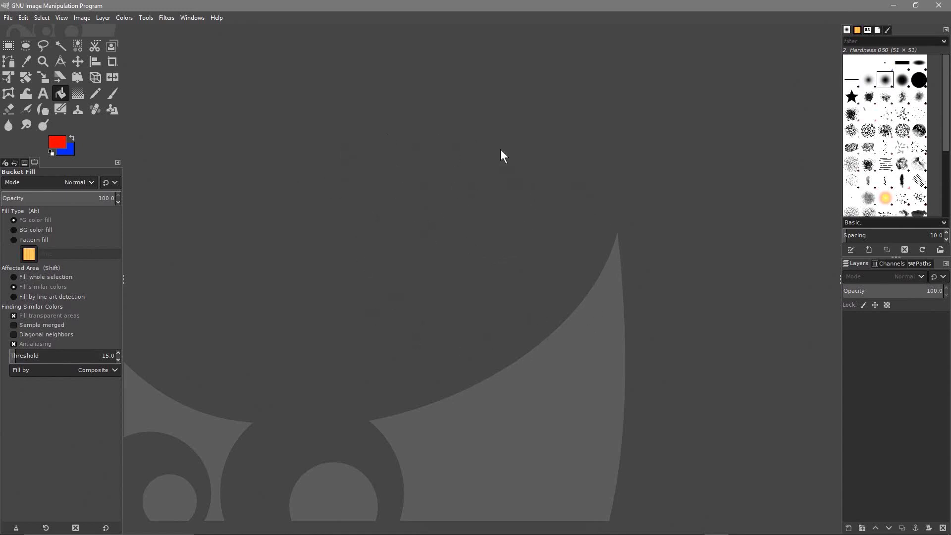
{"action": "mouse_move", "coordinate": [479, 381]}
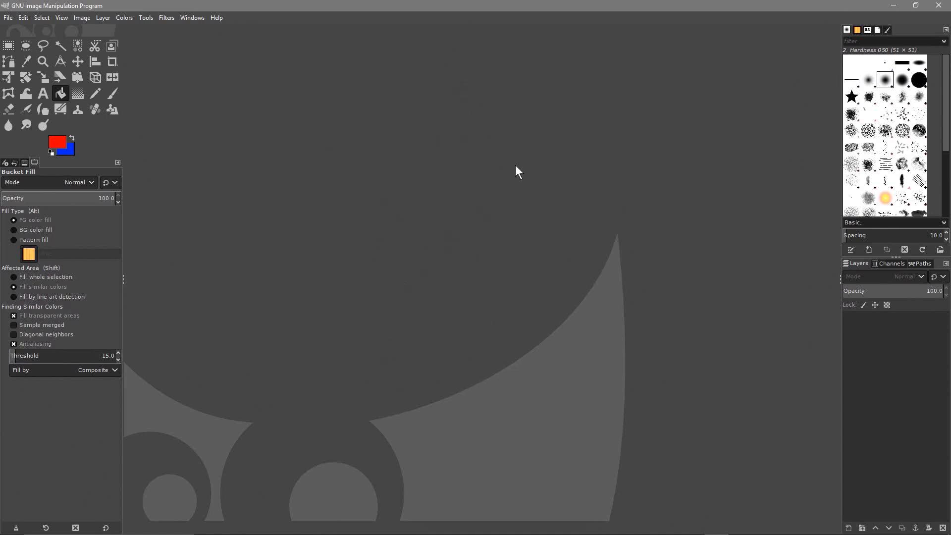
{"action": "mouse_move", "coordinate": [529, 333]}
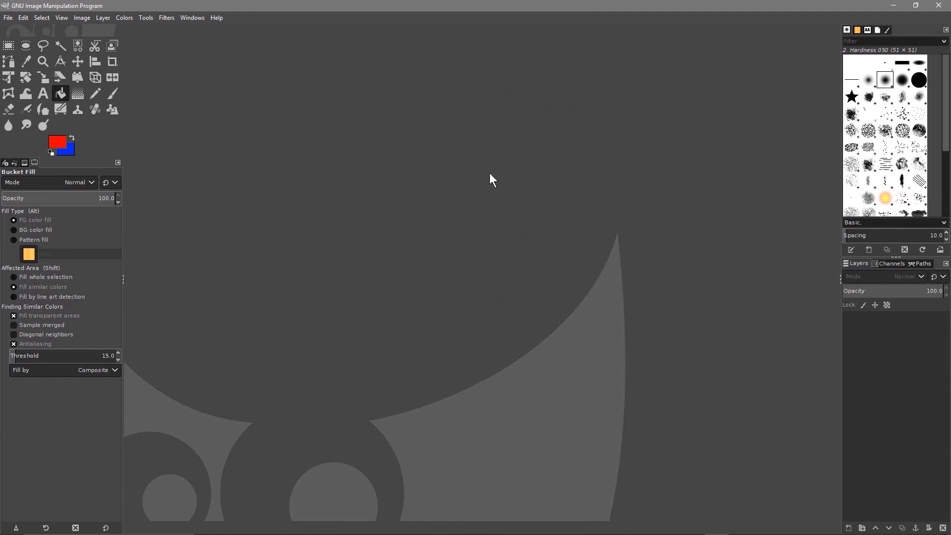
{"action": "mouse_move", "coordinate": [54, 143]}
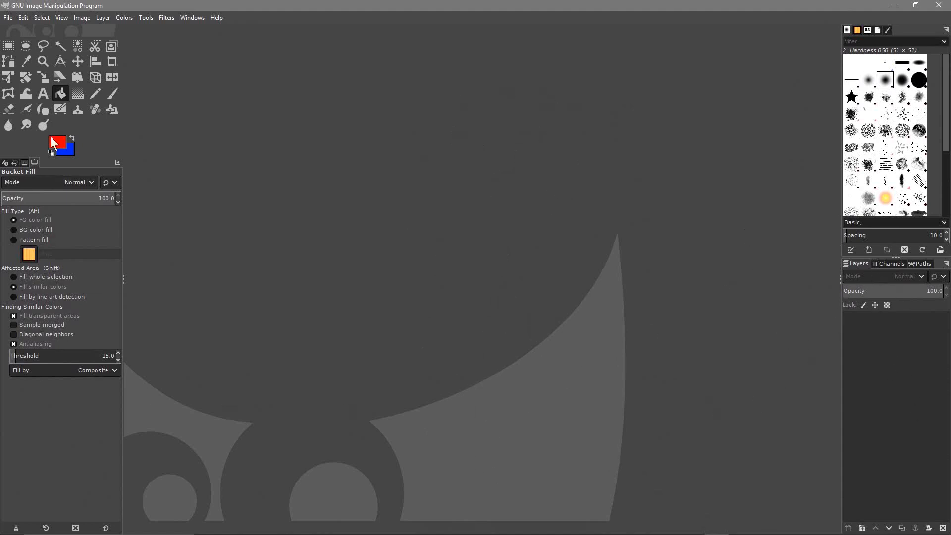
{"action": "mouse_move", "coordinate": [179, 208]}
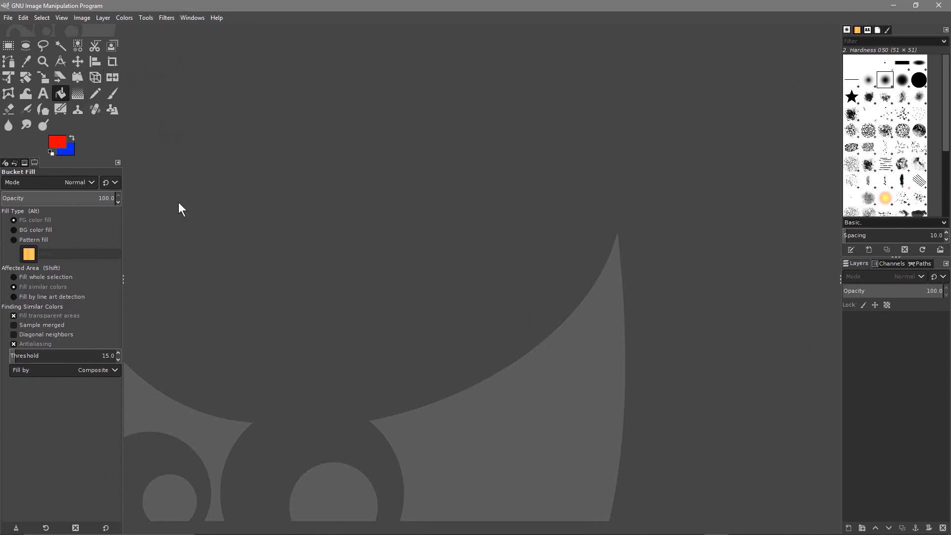
{"action": "mouse_move", "coordinate": [506, 177]}
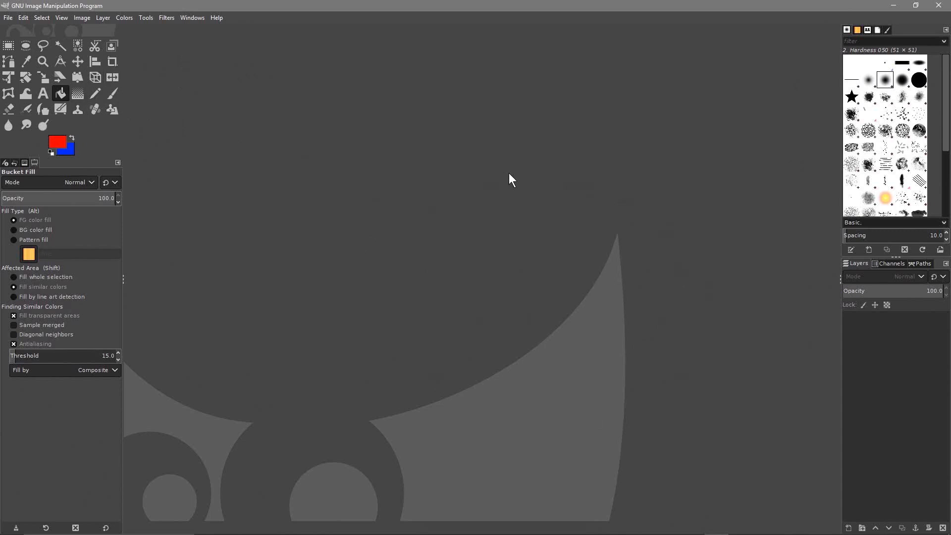
{"action": "mouse_move", "coordinate": [660, 230]}
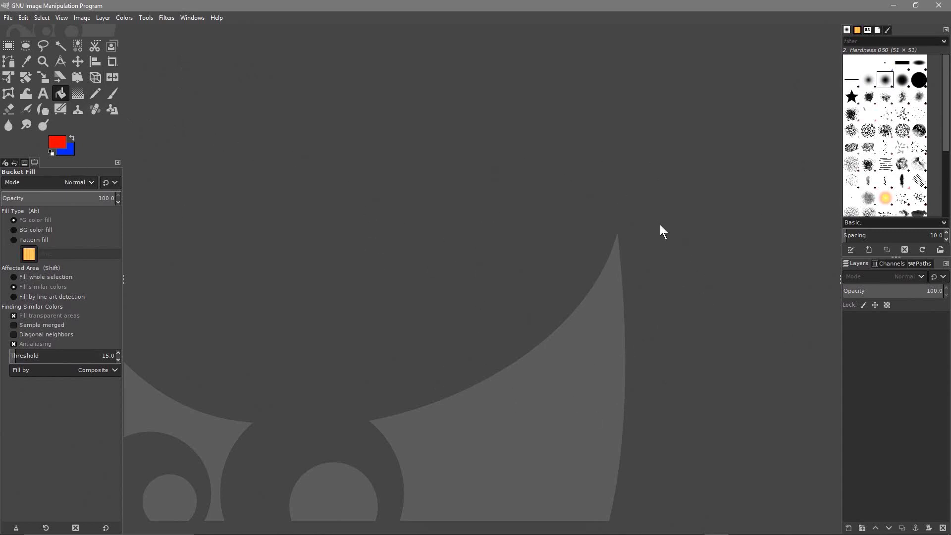
{"action": "mouse_move", "coordinate": [384, 228]}
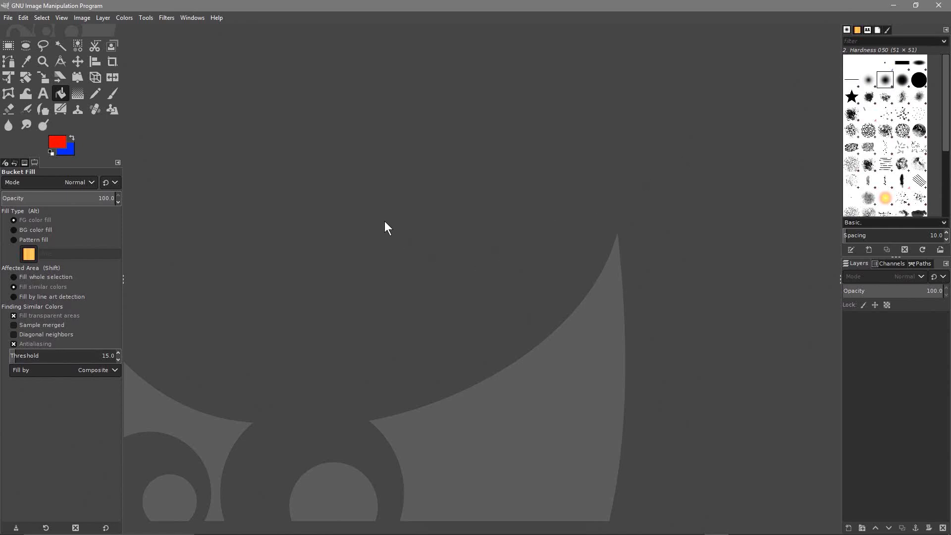
{"action": "mouse_move", "coordinate": [436, 433]}
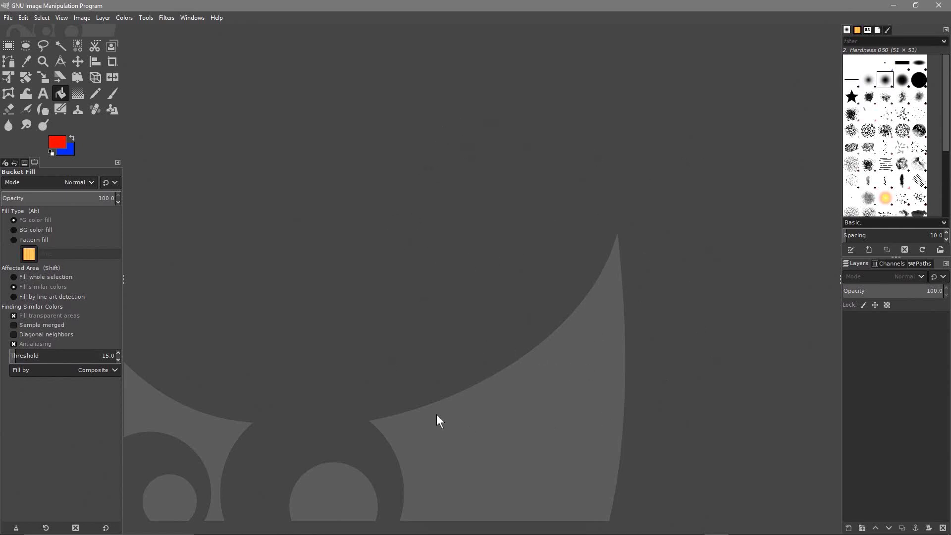
{"action": "mouse_move", "coordinate": [940, 5]}
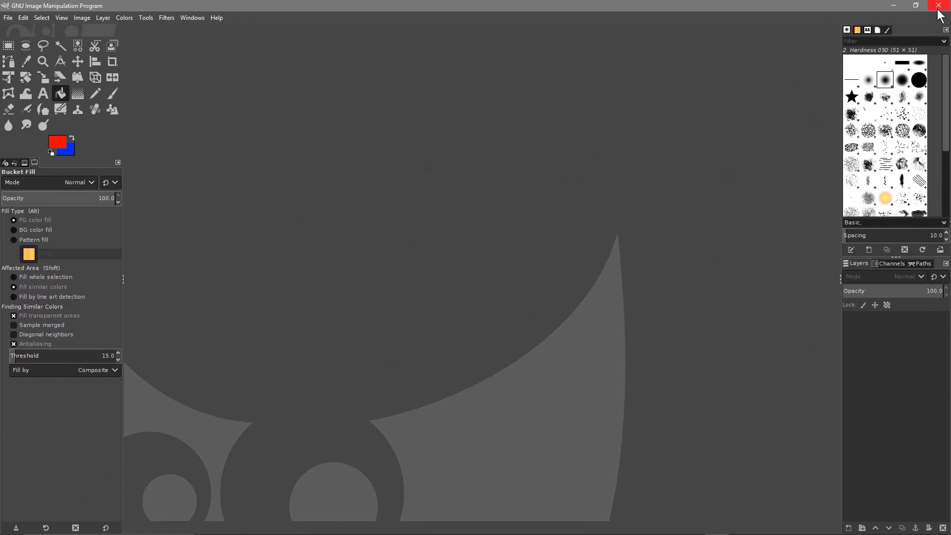
{"action": "mouse_move", "coordinate": [940, 10]}
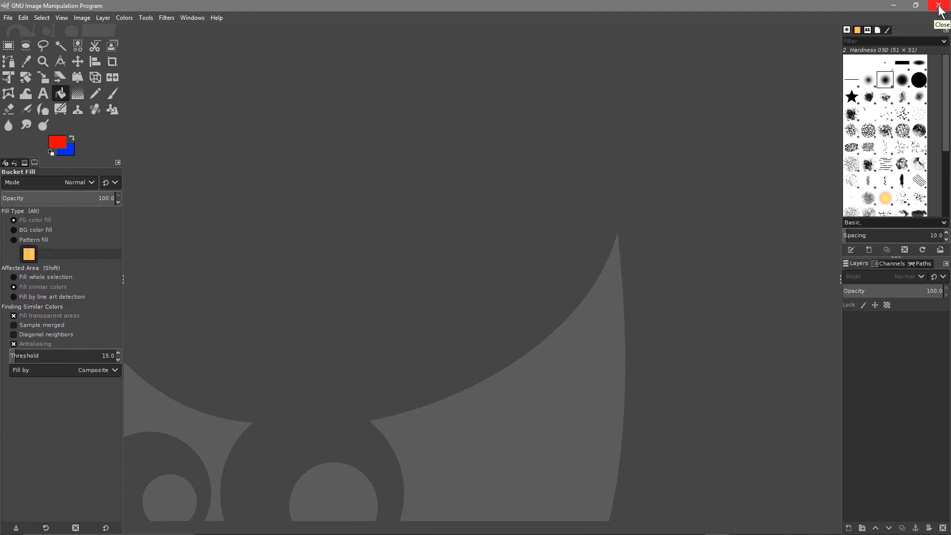
Step: Close the GIMP window, returning to the desktop
{"action": "left_click", "coordinate": [936, 5]}
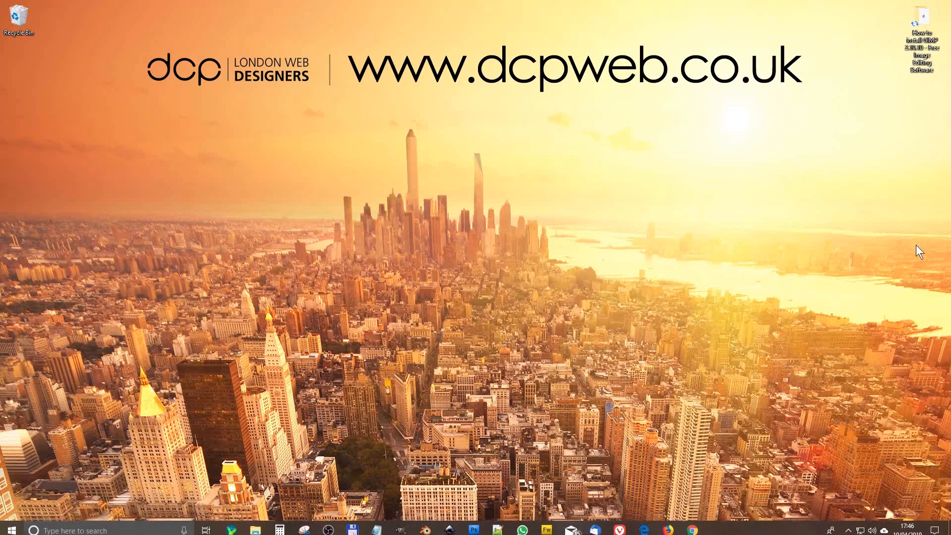